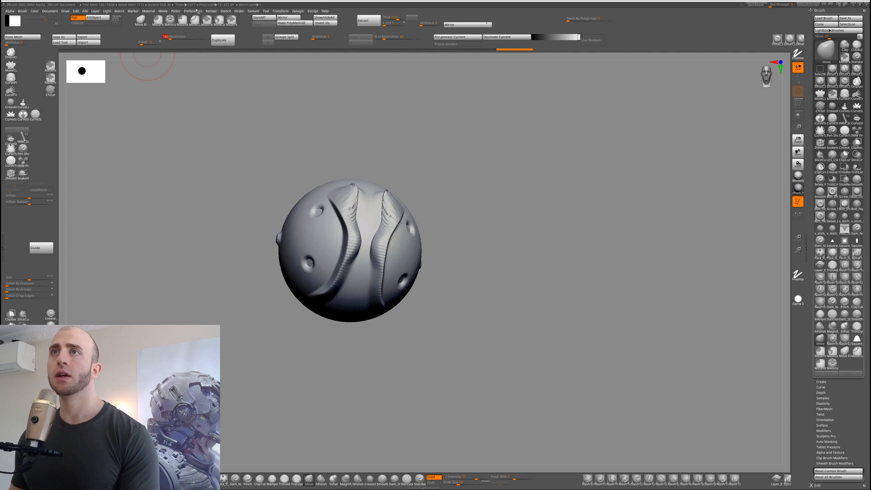
Reshape the DynaMesh sphere into a rounded helmet with a panel edge, studs and a slot.
{"action": "left_click", "coordinate": [192, 11]}
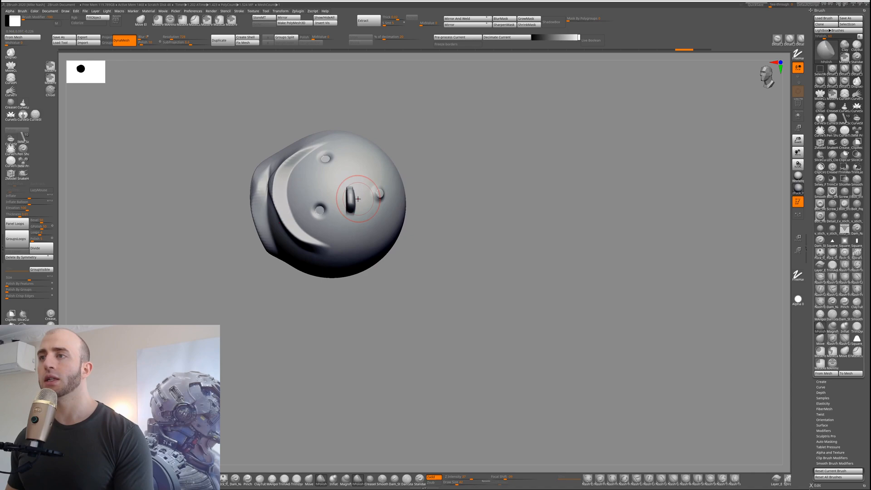
Turn and bring the helmet closer while smoothing the dome and flaring the panel lip.
{"action": "left_click_drag", "start_coordinate": [356, 200], "coordinate": [345, 194]}
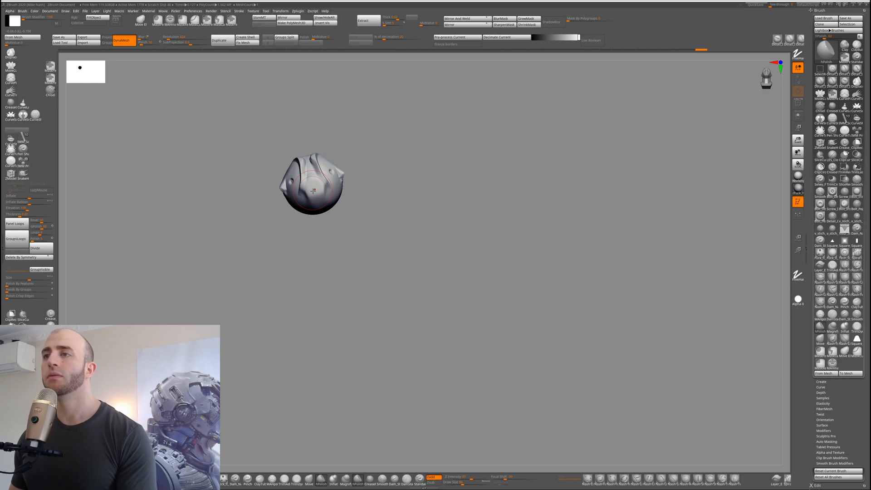
{"action": "left_click_drag", "start_coordinate": [311, 183], "coordinate": [353, 217]}
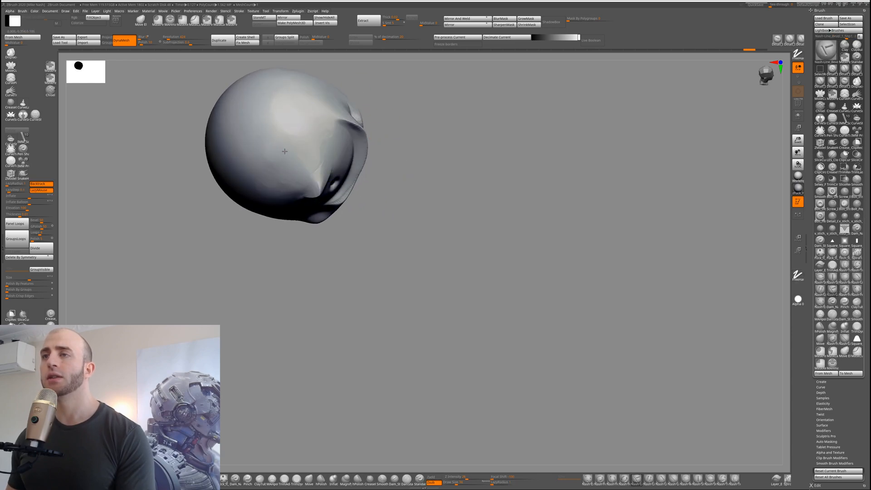
Reshape the flared panel edge and carve a small curved slot into the dome.
{"action": "left_click_drag", "start_coordinate": [272, 126], "coordinate": [267, 186]}
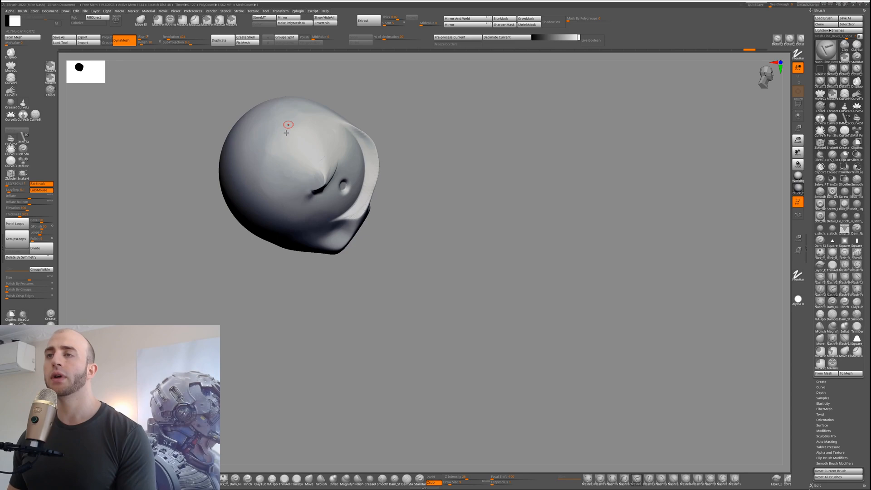
{"action": "left_click_drag", "start_coordinate": [287, 124], "coordinate": [270, 191]}
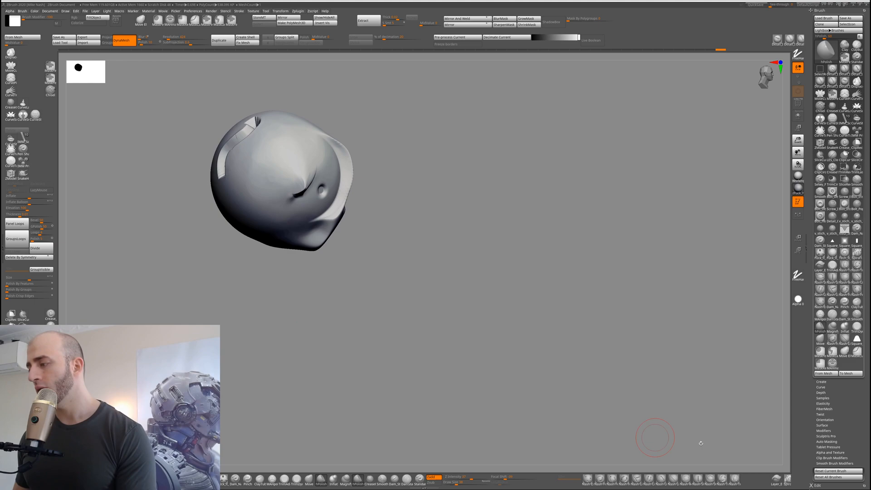
{"action": "mouse_move", "coordinate": [662, 479]}
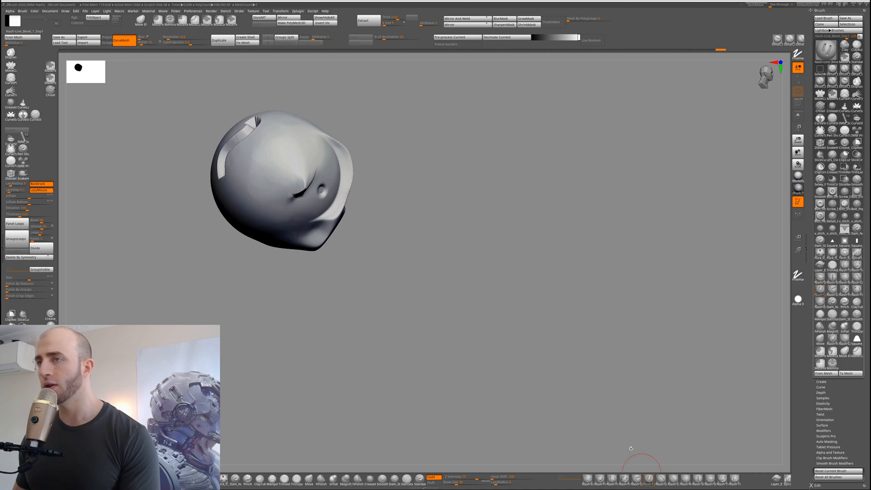
Cut a narrow slot into the helmet's side, orbiting to check the front and top.
{"action": "left_click_drag", "start_coordinate": [275, 154], "coordinate": [260, 206]}
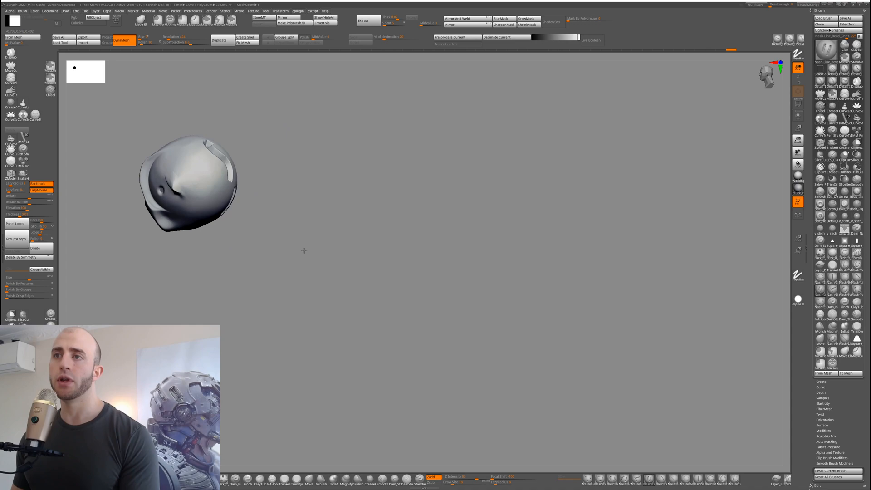
{"action": "left_click_drag", "start_coordinate": [174, 152], "coordinate": [174, 189]}
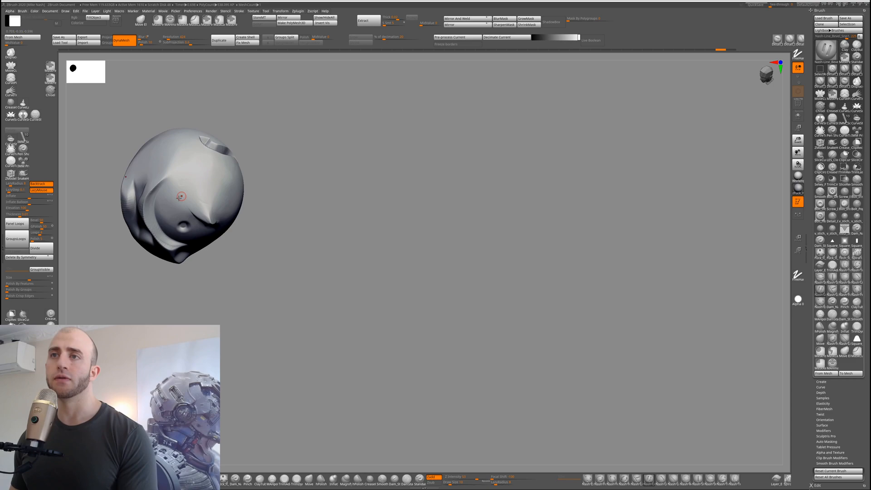
{"action": "left_click_drag", "start_coordinate": [180, 196], "coordinate": [232, 204]}
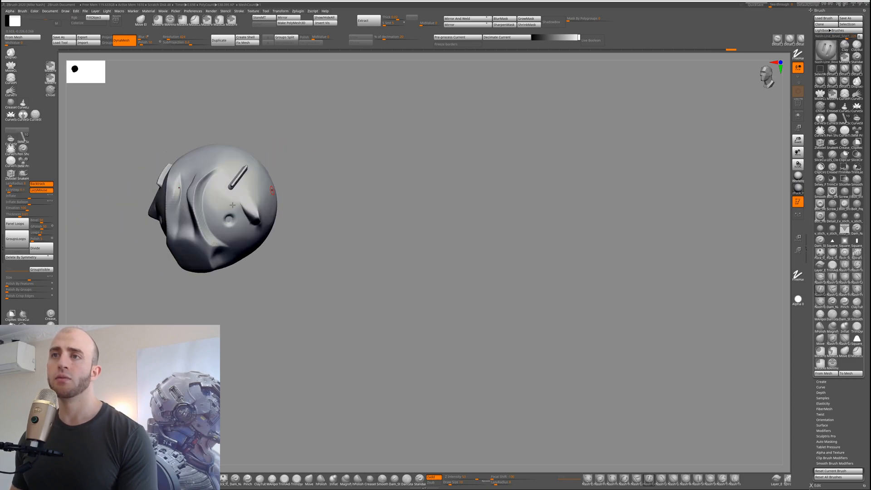
{"action": "left_click_drag", "start_coordinate": [233, 206], "coordinate": [227, 184]}
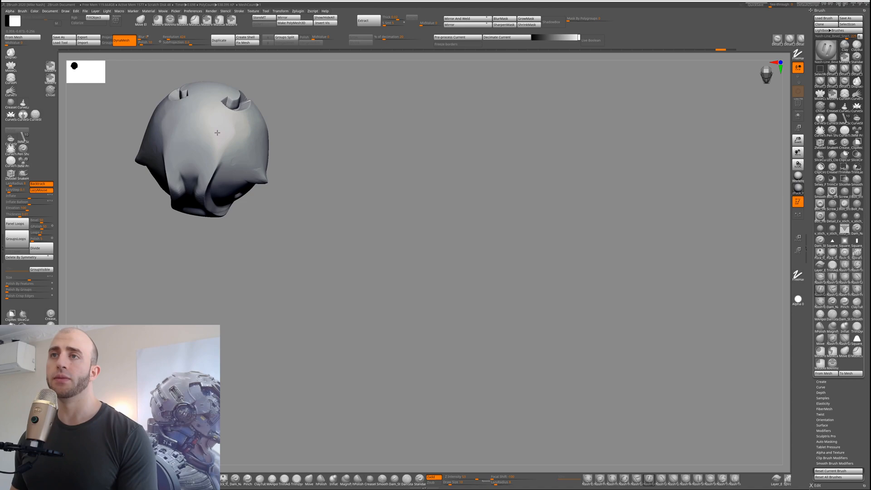
Carve two more elongated slots into the side panel.
{"action": "left_click_drag", "start_coordinate": [217, 133], "coordinate": [209, 155]}
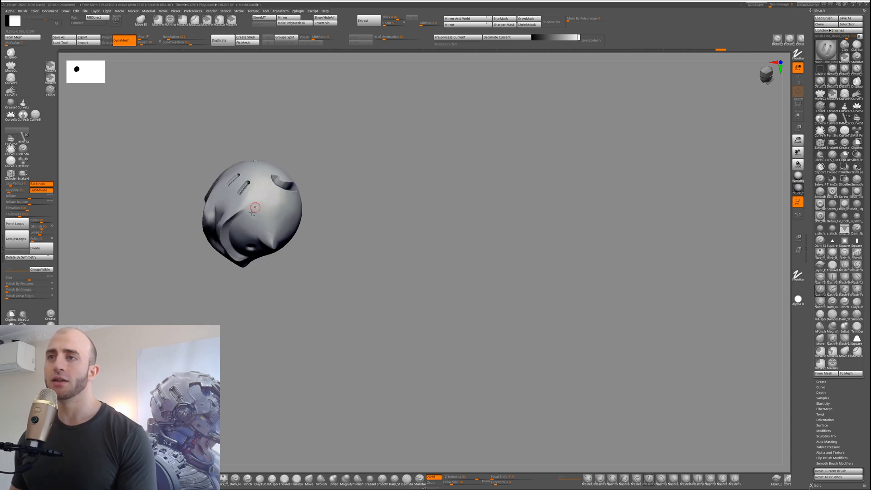
{"action": "left_click_drag", "start_coordinate": [254, 207], "coordinate": [280, 217]}
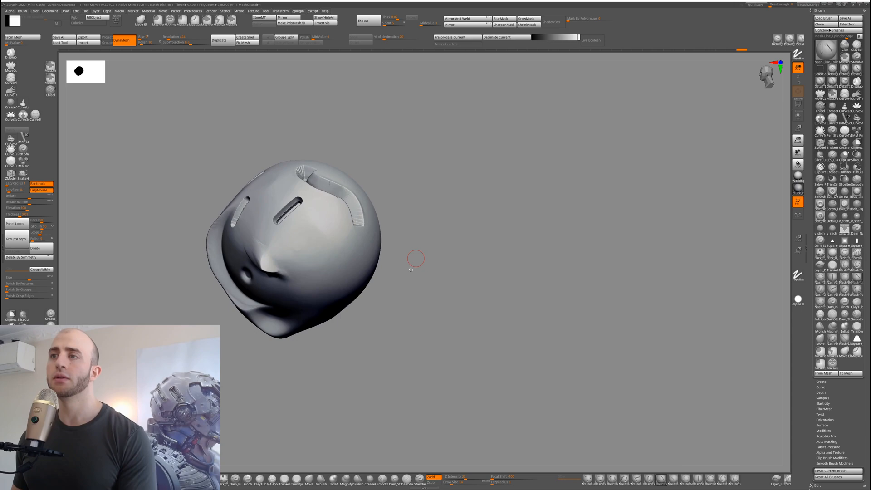
Cut a third parallel slot vent on the side, then view the underside.
{"action": "left_click_drag", "start_coordinate": [411, 270], "coordinate": [314, 256]}
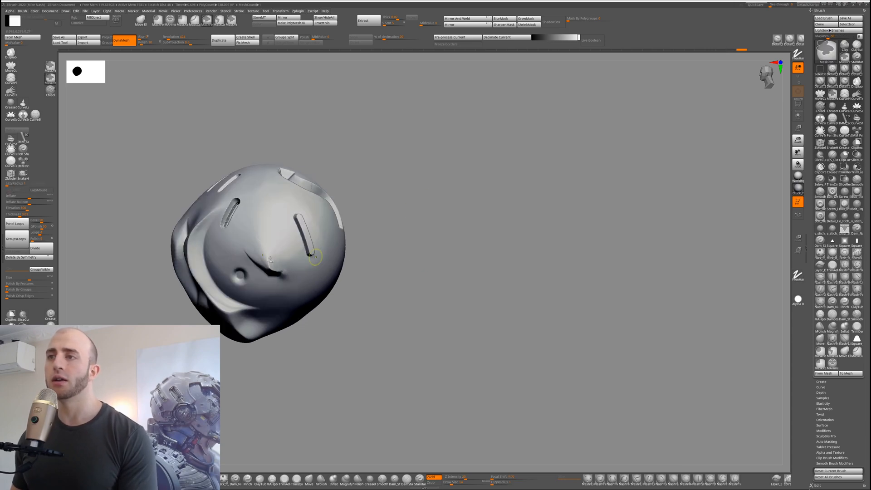
{"action": "left_click_drag", "start_coordinate": [316, 257], "coordinate": [301, 217]}
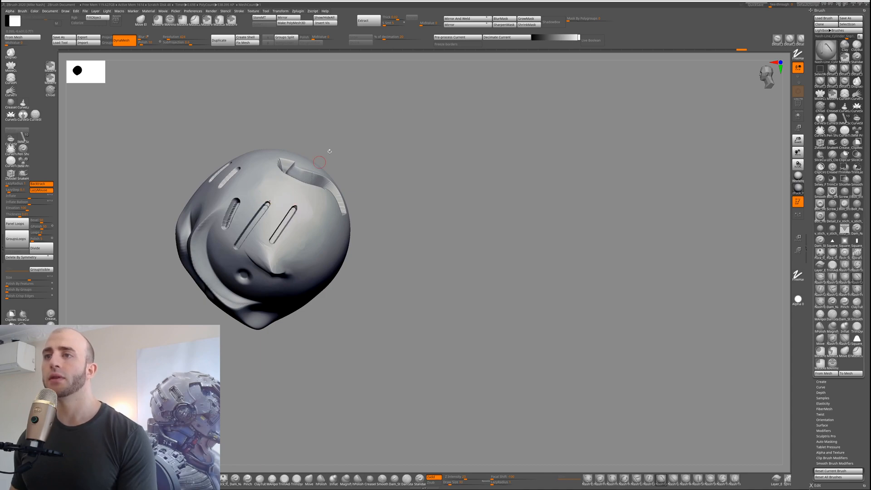
{"action": "left_click_drag", "start_coordinate": [329, 152], "coordinate": [479, 465]}
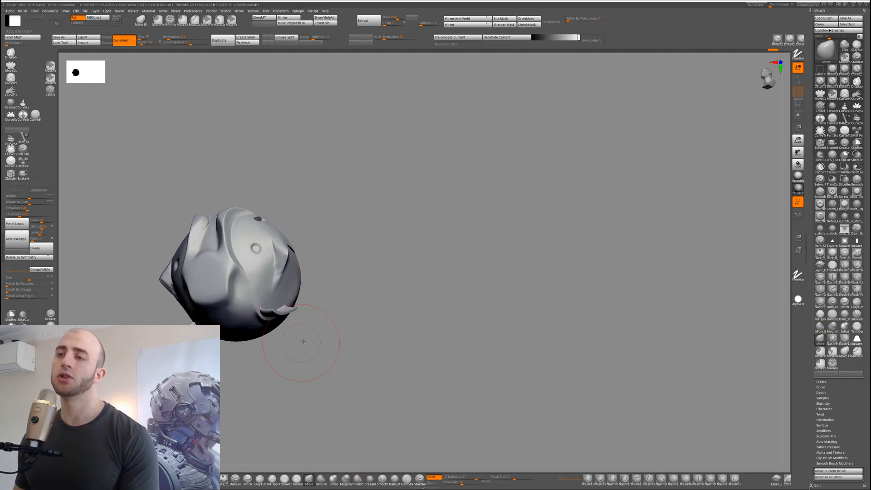
Build a raised rectangular plate at the lower front and carve curved panel lines above it.
{"action": "left_click_drag", "start_coordinate": [303, 342], "coordinate": [278, 350]}
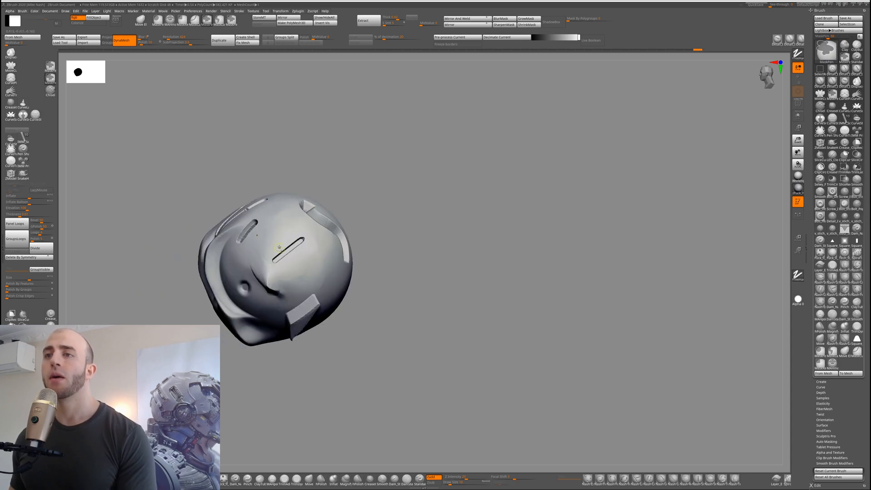
{"action": "left_click_drag", "start_coordinate": [278, 250], "coordinate": [238, 250]}
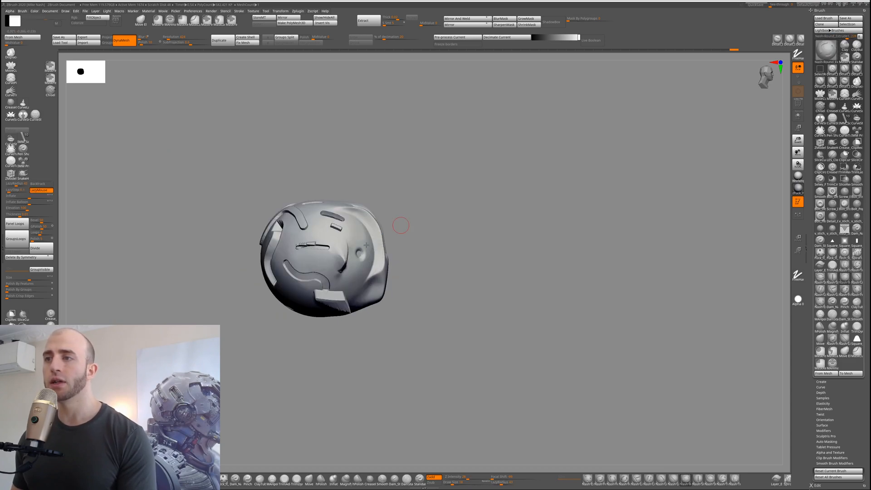
Sculpt symmetrical tube-like panel lines across the helmet's front and top.
{"action": "left_click_drag", "start_coordinate": [401, 225], "coordinate": [355, 253]}
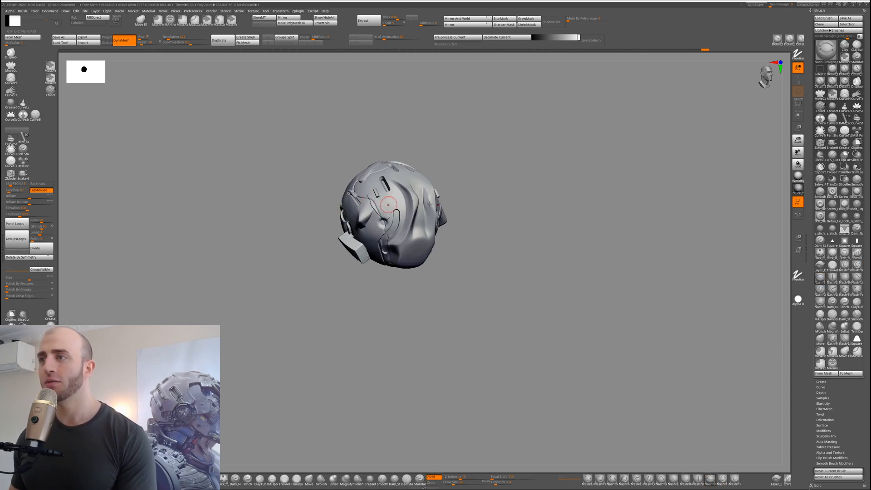
{"action": "left_click_drag", "start_coordinate": [390, 206], "coordinate": [405, 231]}
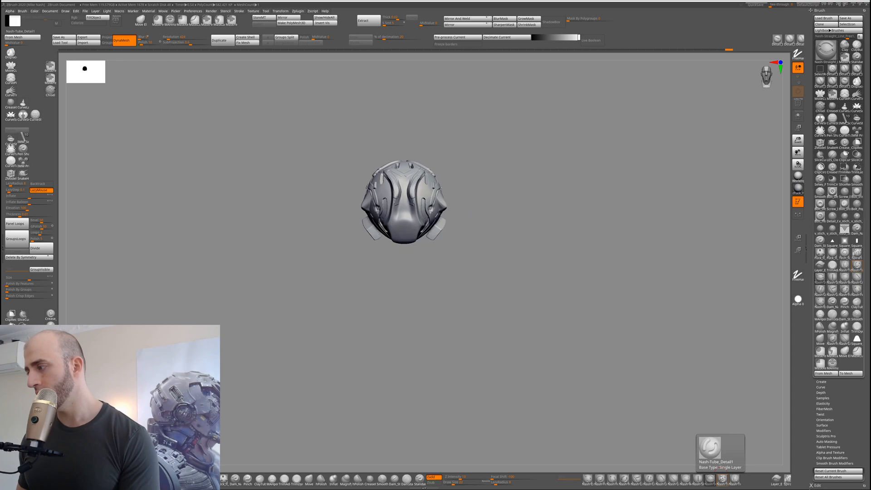
Orbit to the side and back while layering thick tube bands over the panel grooves.
{"action": "left_click_drag", "start_coordinate": [403, 203], "coordinate": [478, 199]}
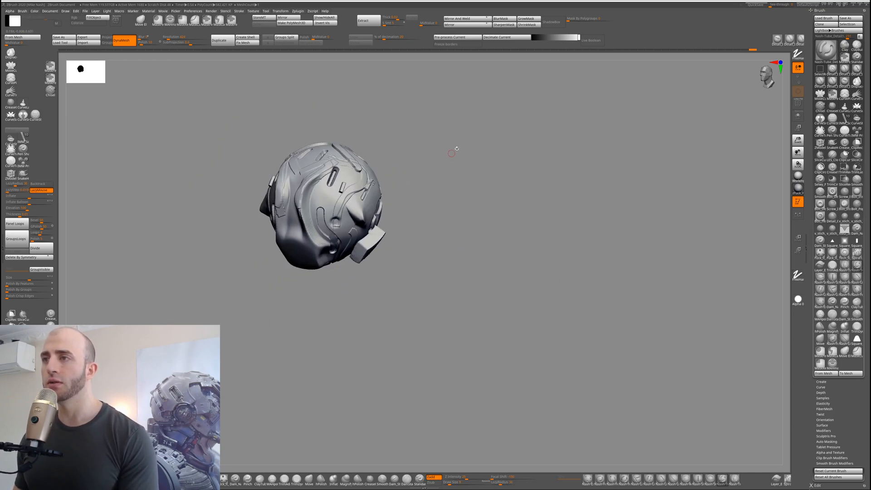
{"action": "left_click_drag", "start_coordinate": [452, 150], "coordinate": [296, 219]}
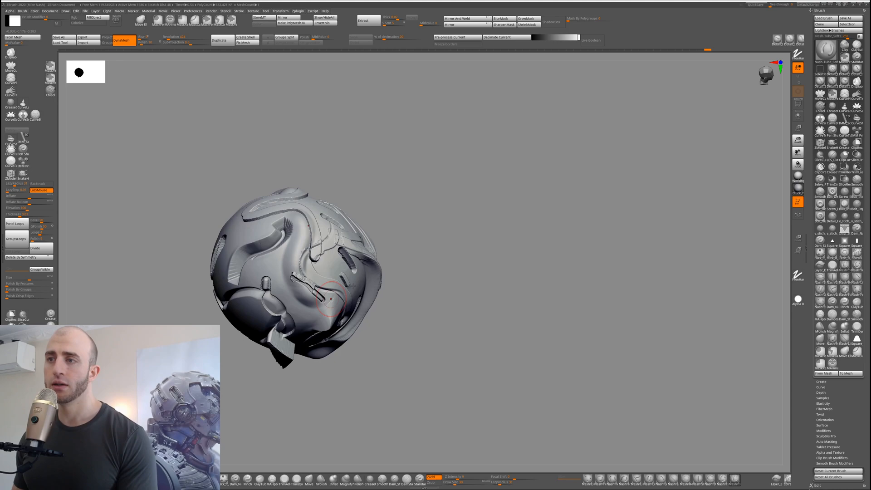
Clean the front into layered panels with a central ridge and small side fins.
{"action": "left_click_drag", "start_coordinate": [333, 295], "coordinate": [372, 461]}
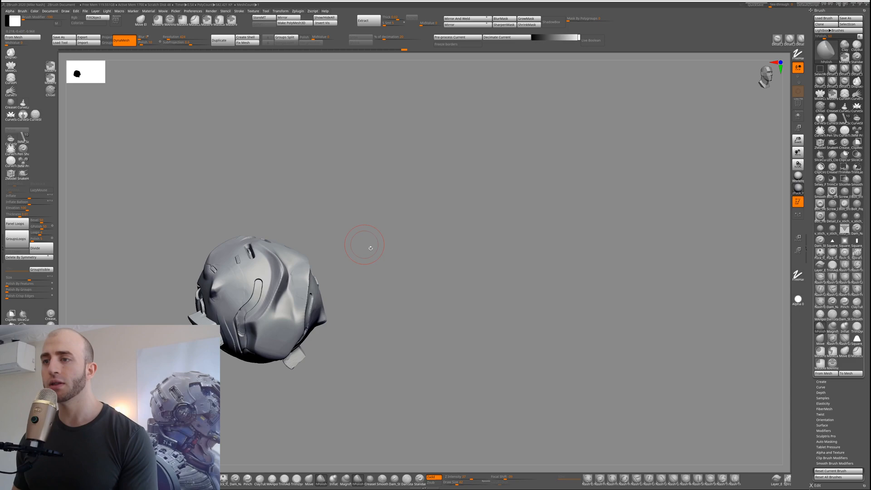
{"action": "left_click_drag", "start_coordinate": [364, 246], "coordinate": [286, 276]}
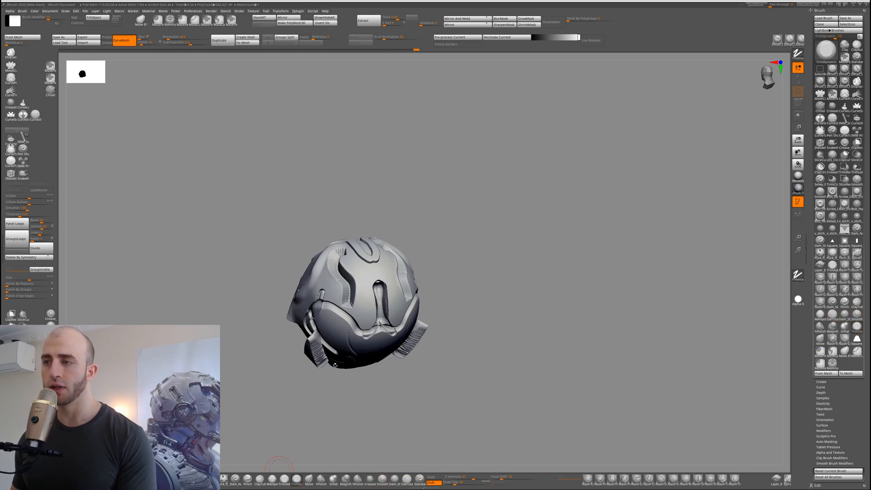
Cut two short slots into the helmet's upper side and orbit to inspect them.
{"action": "left_click", "coordinate": [355, 301]}
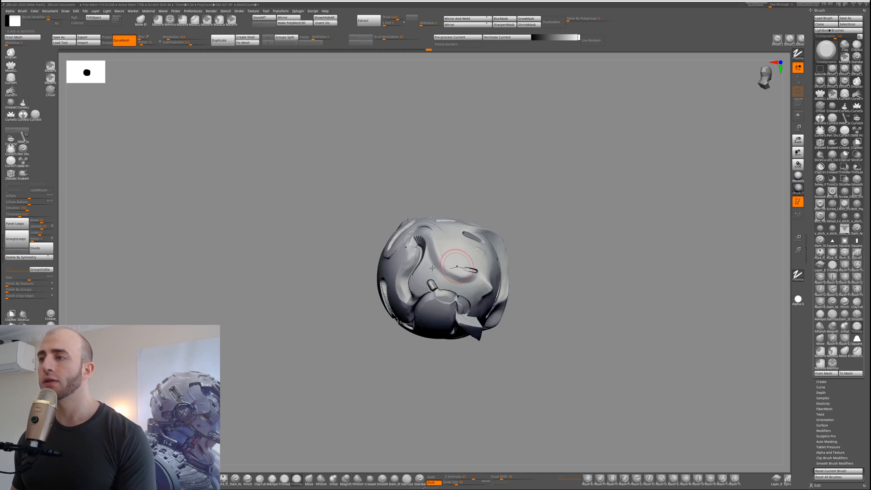
{"action": "left_click_drag", "start_coordinate": [456, 266], "coordinate": [425, 239]}
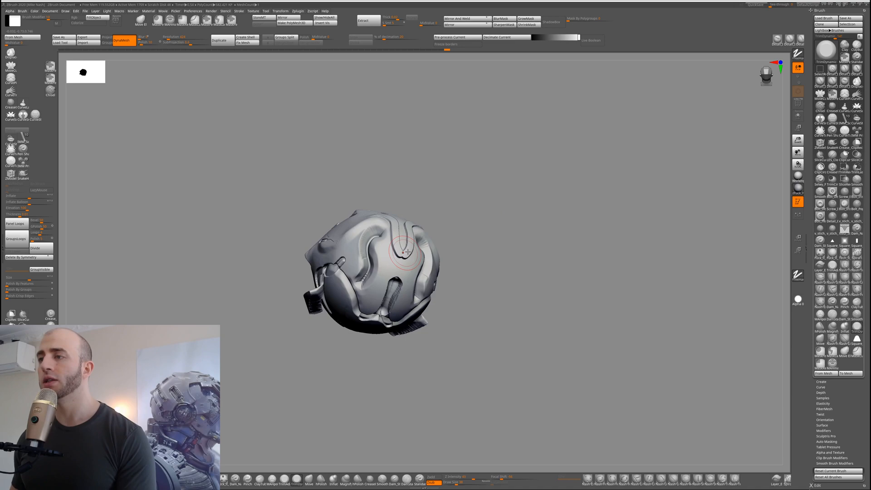
{"action": "left_click_drag", "start_coordinate": [395, 253], "coordinate": [401, 256]}
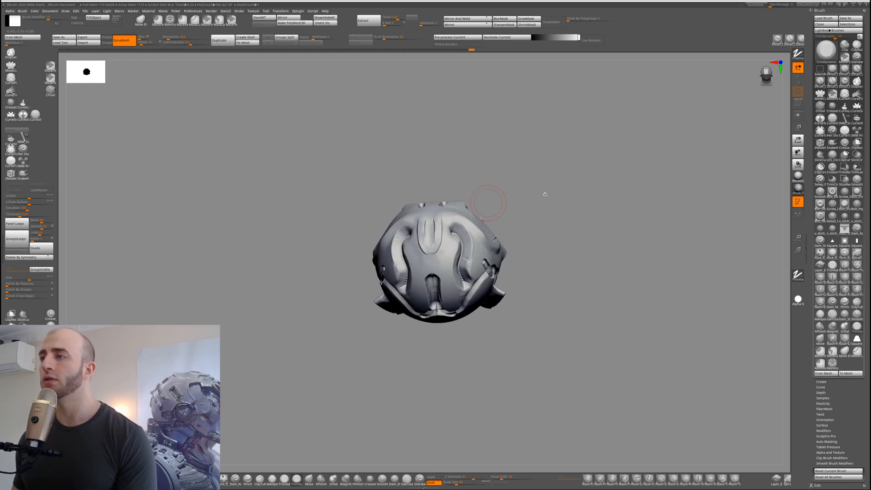
{"action": "left_click_drag", "start_coordinate": [489, 203], "coordinate": [427, 256]}
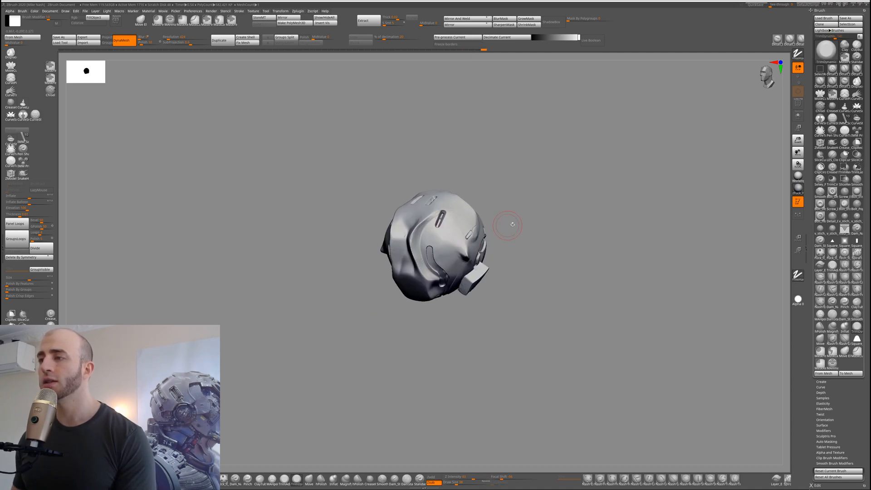
{"action": "left_click_drag", "start_coordinate": [506, 225], "coordinate": [505, 278]}
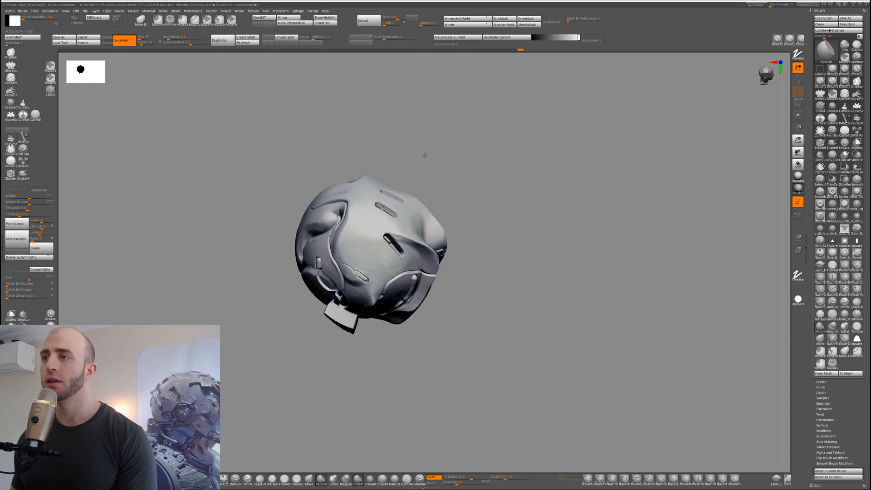
Orbit the helmet to inspect the row of slots across its top and side.
{"action": "left_click_drag", "start_coordinate": [369, 244], "coordinate": [361, 253]}
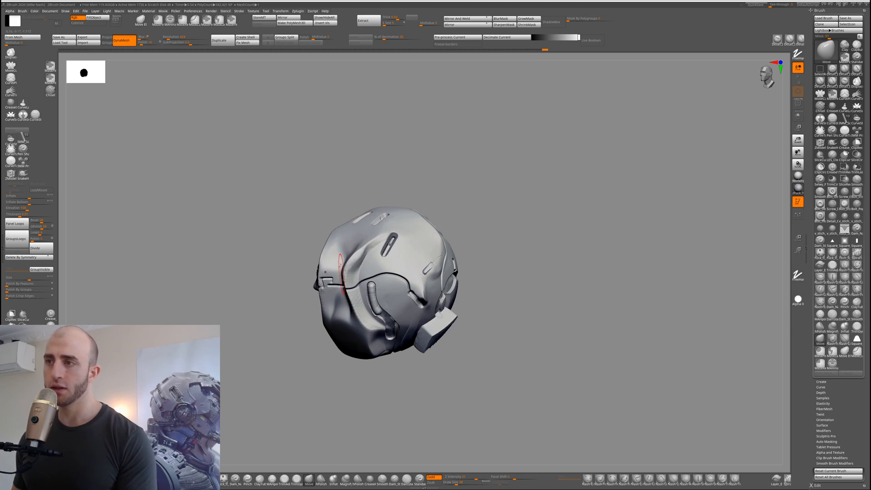
Place small symmetrical detail marks on the front face panels, rotating between front and angled views.
{"action": "left_click_drag", "start_coordinate": [390, 281], "coordinate": [339, 278]}
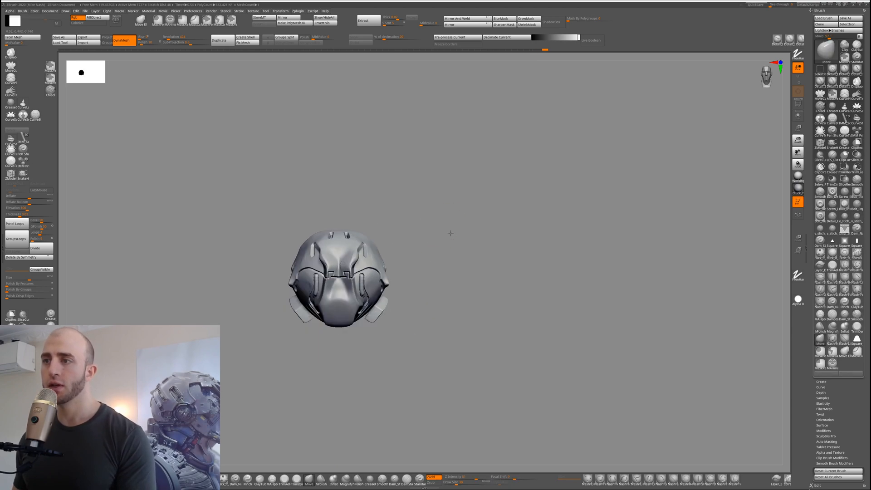
{"action": "left_click_drag", "start_coordinate": [338, 278], "coordinate": [367, 281]}
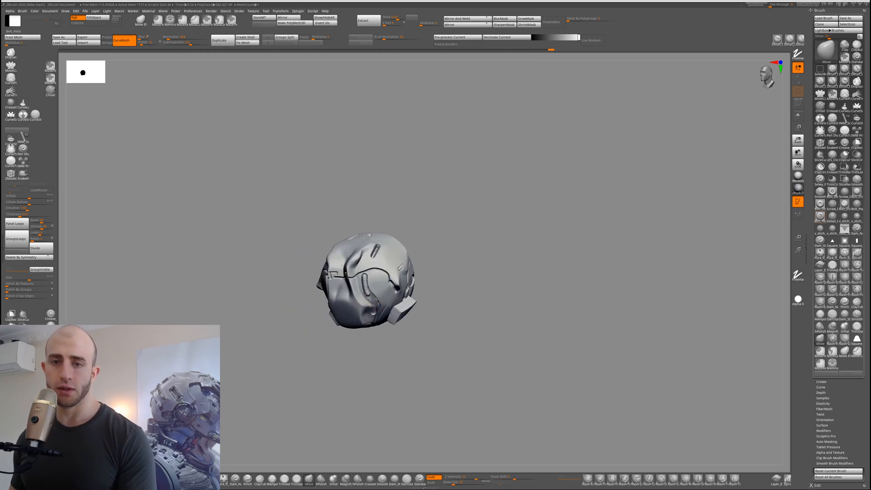
{"action": "left_click_drag", "start_coordinate": [367, 278], "coordinate": [356, 275]}
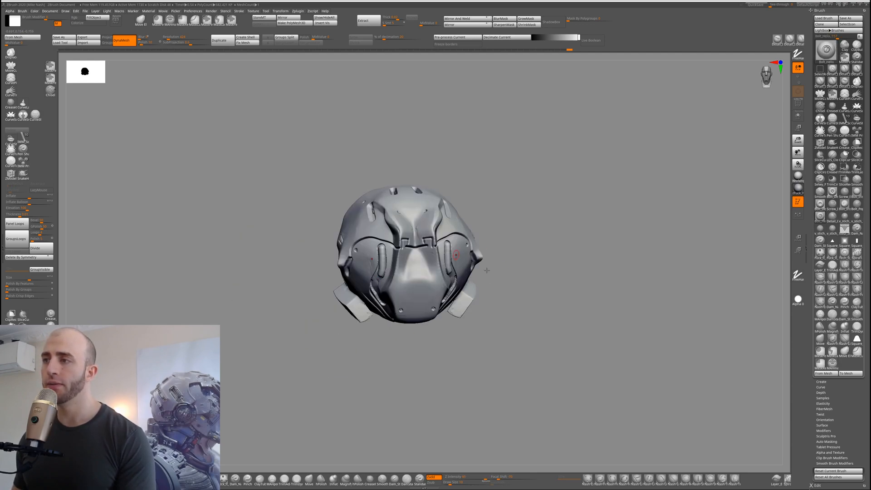
{"action": "left_click_drag", "start_coordinate": [486, 269], "coordinate": [485, 314]}
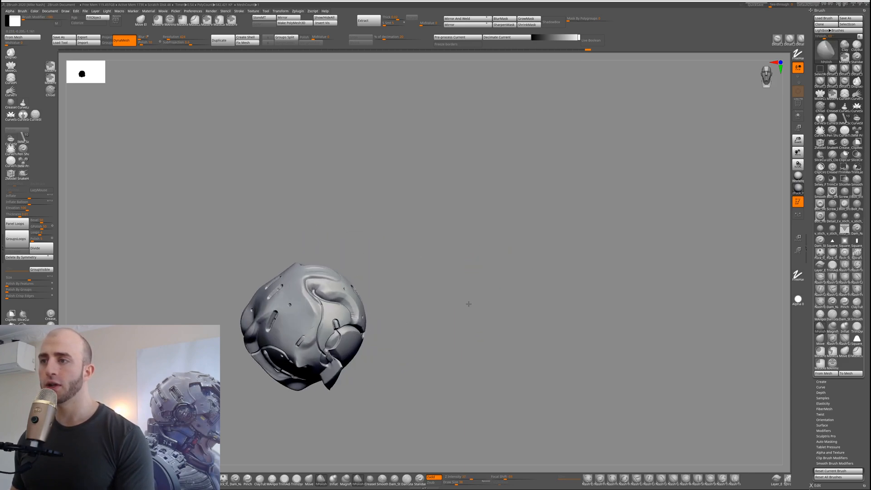
Rotate the helmet back to the front view after stamping the side-panel holes.
{"action": "left_click_drag", "start_coordinate": [469, 304], "coordinate": [482, 266]}
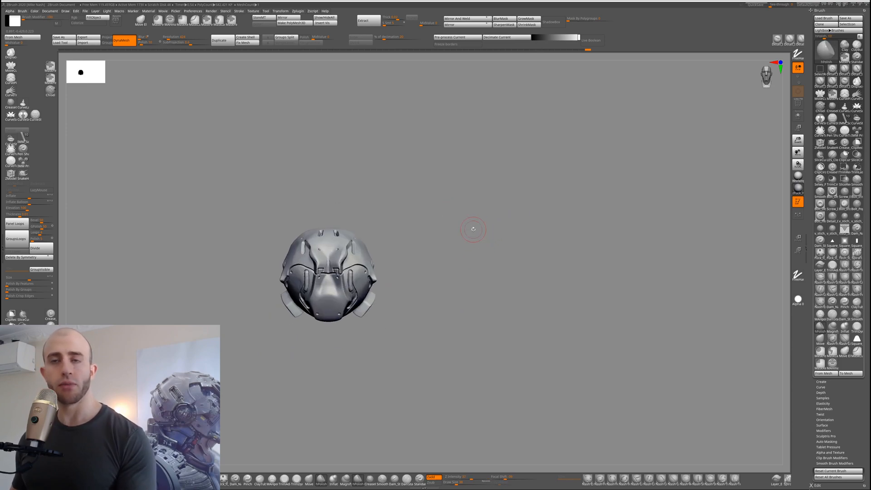
{"action": "mouse_move", "coordinate": [454, 212]}
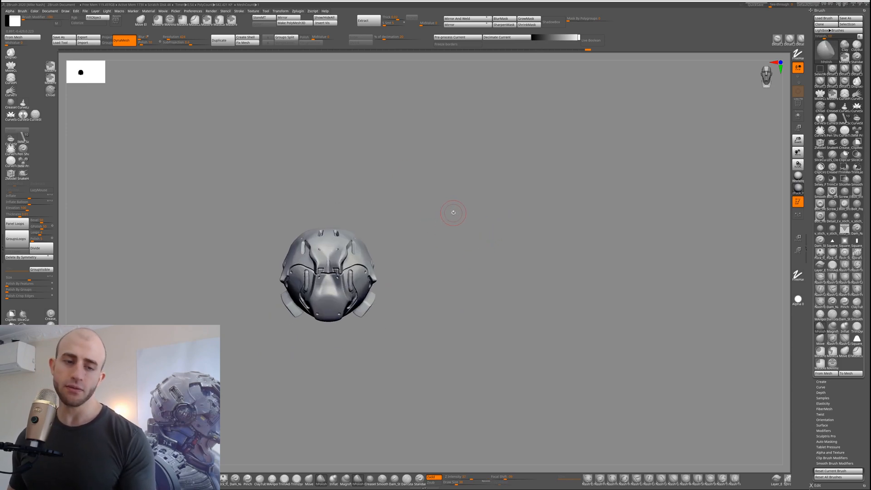